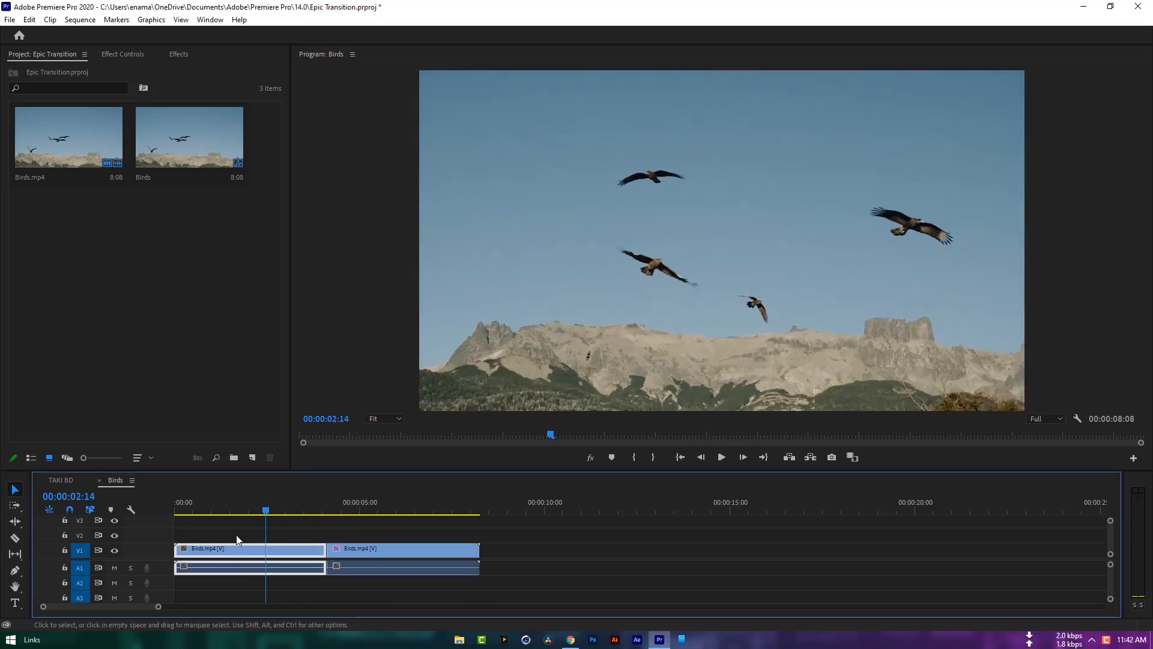
# - Replace the selected Birds clips with an After Effects composition
pyautogui.rightClick(360, 548)
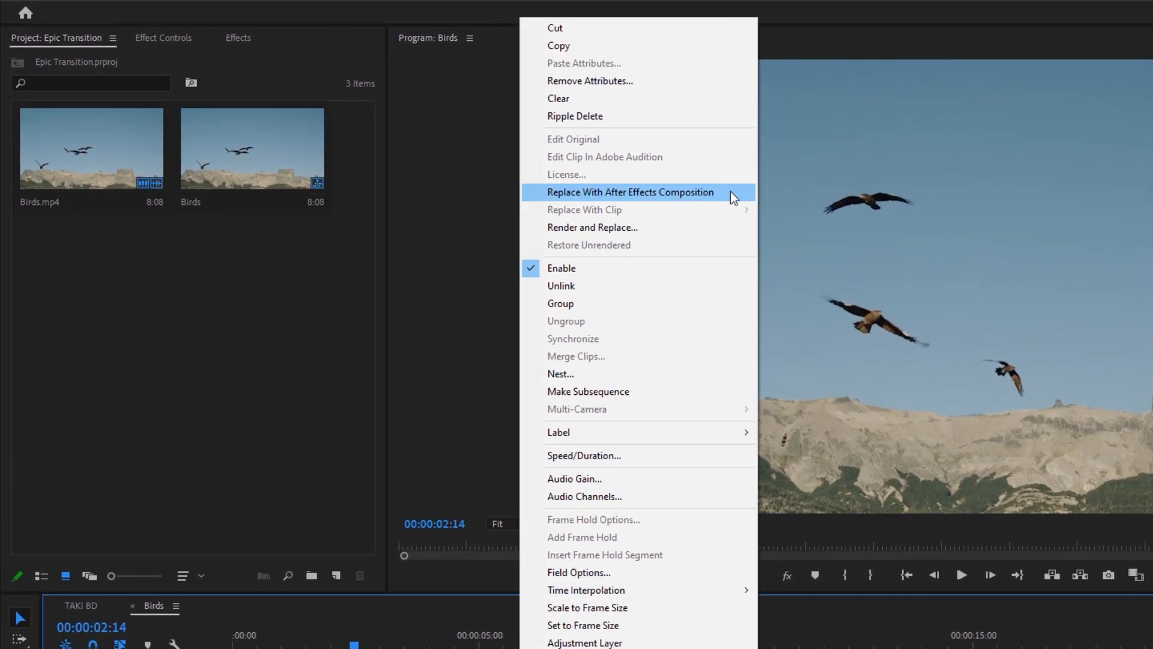
pyautogui.click(630, 192)
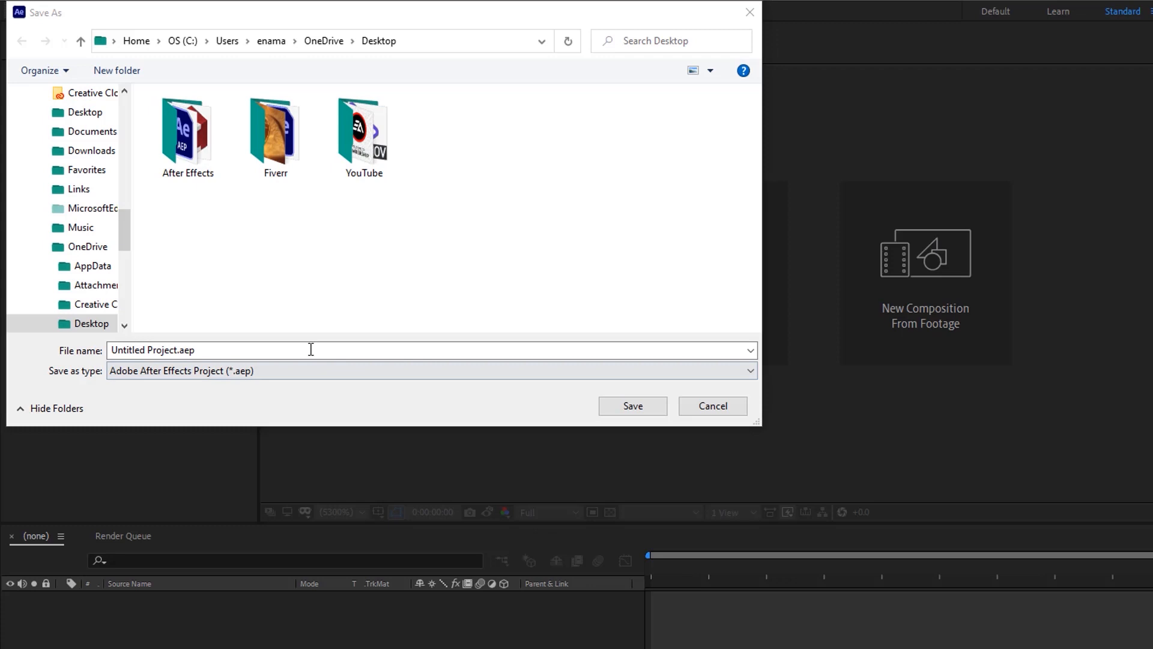
# - Save the linked After Effects project as 'Epic Transition'
pyautogui.write('Epic Transition')
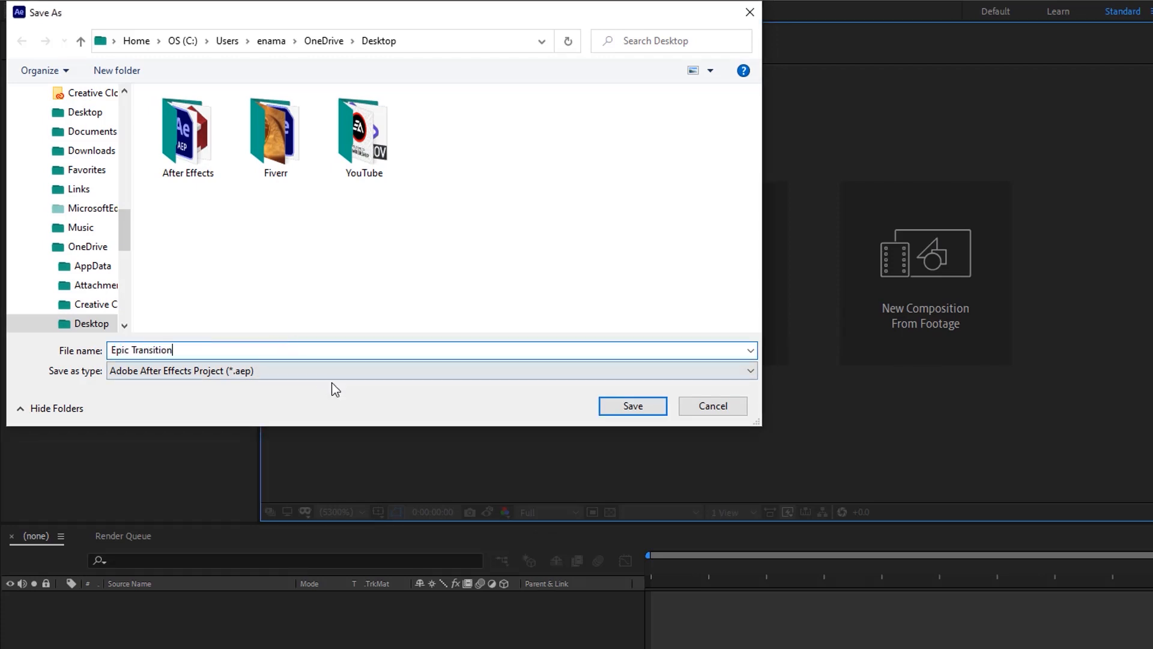
pyautogui.click(631, 405)
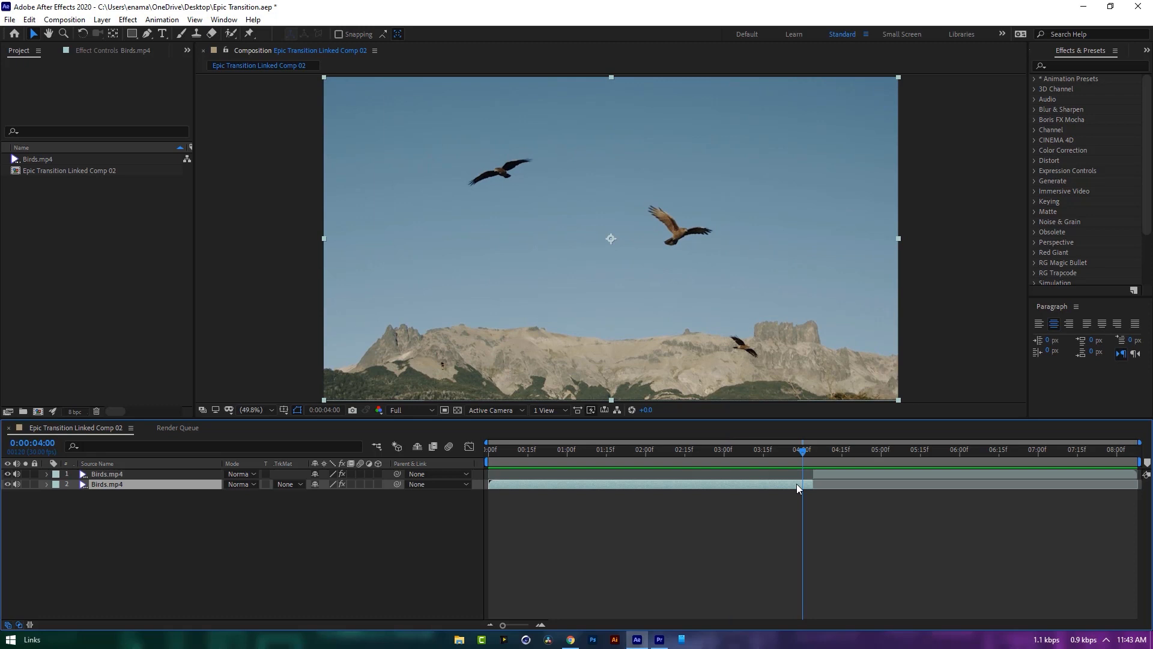
# - Enable time remapping on the lower Birds.mp4 layer and place a hold keyframe at 4:02
pyautogui.rightClick(800, 485)
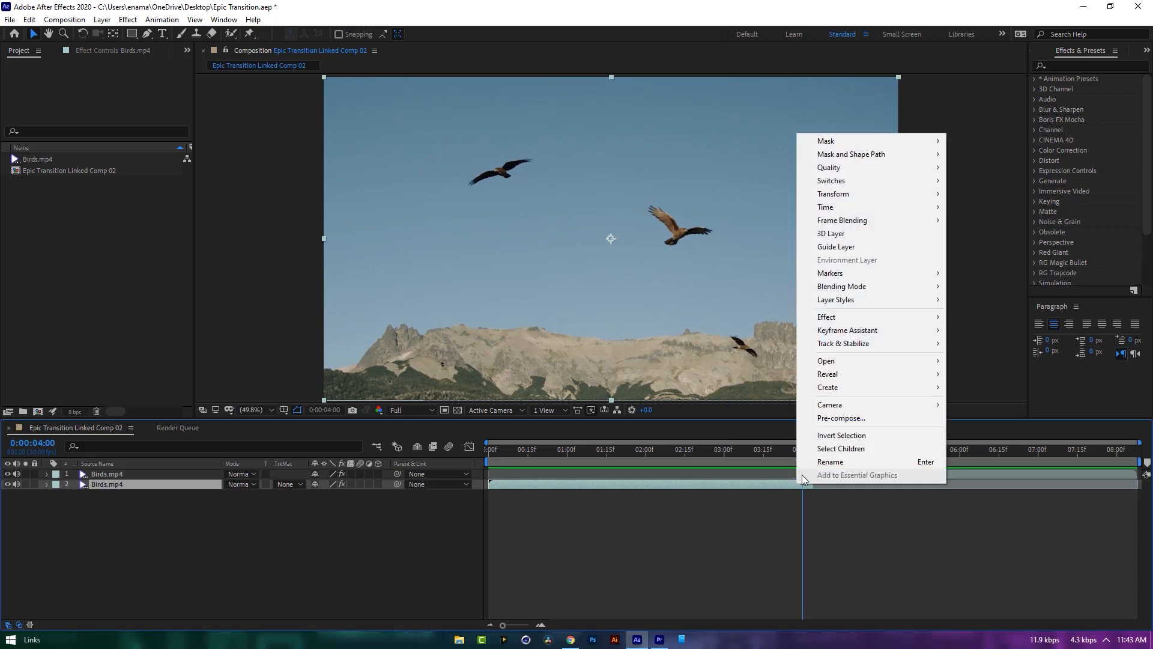
pyautogui.moveTo(825, 207)
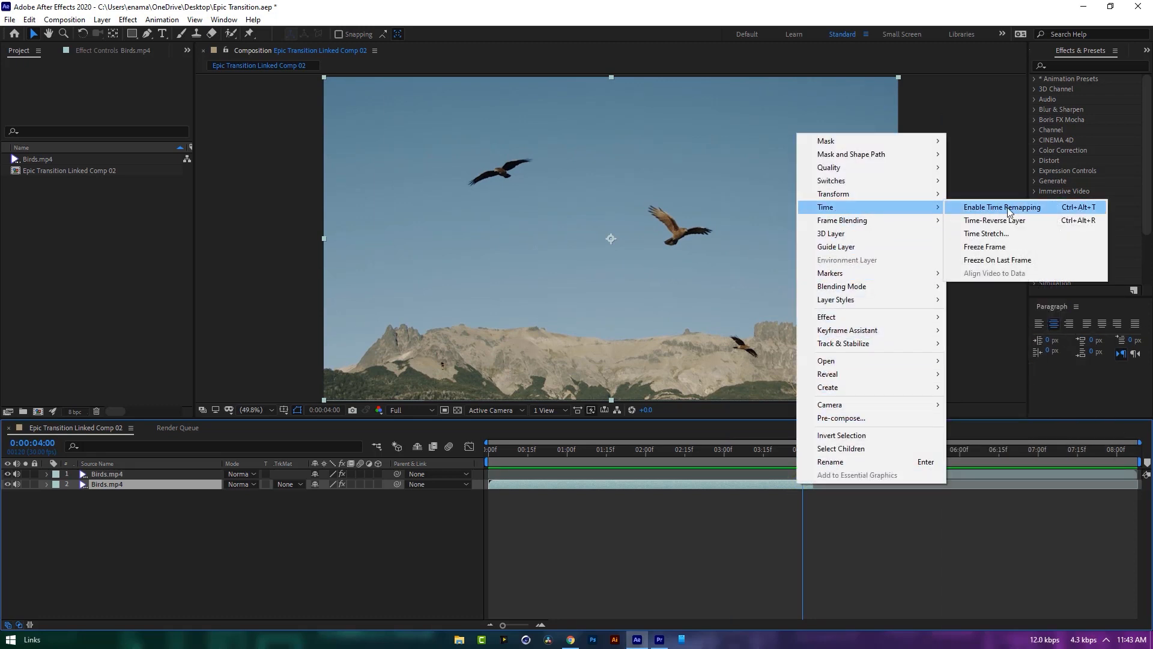
pyautogui.click(1000, 206)
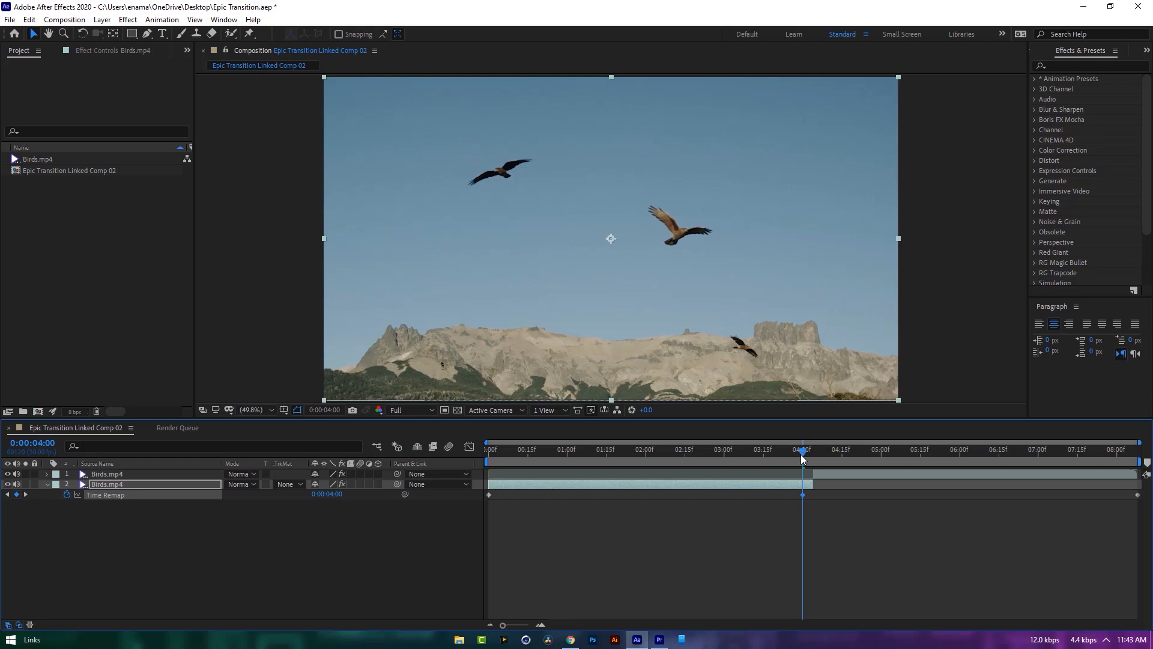
pyautogui.click(808, 449)
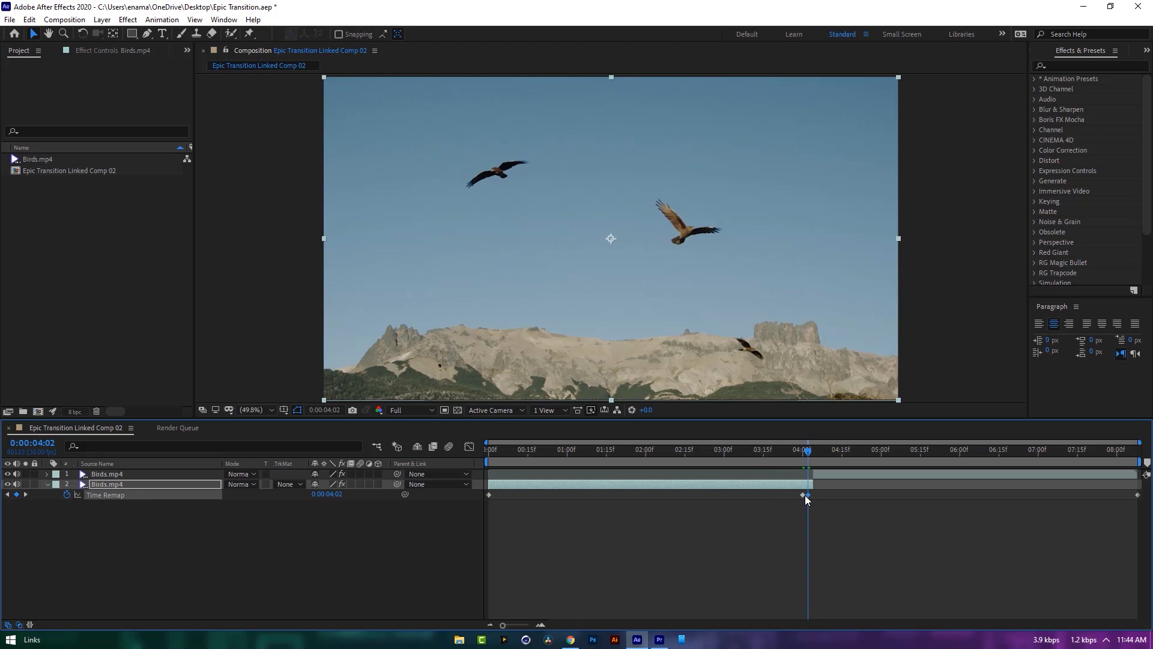
pyautogui.moveTo(807, 494); pyautogui.dragTo(797, 495)
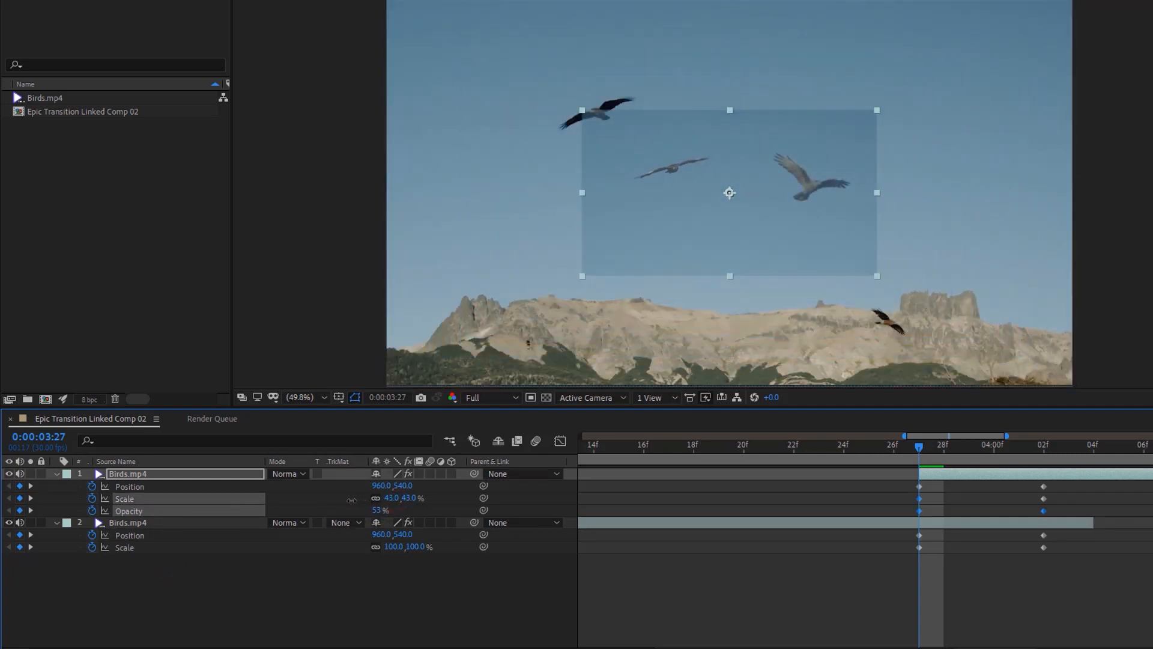
# - Scale the top Birds layer to about 48% and move it upper-left of centre
pyautogui.moveTo(730, 192); pyautogui.dragTo(644, 136)
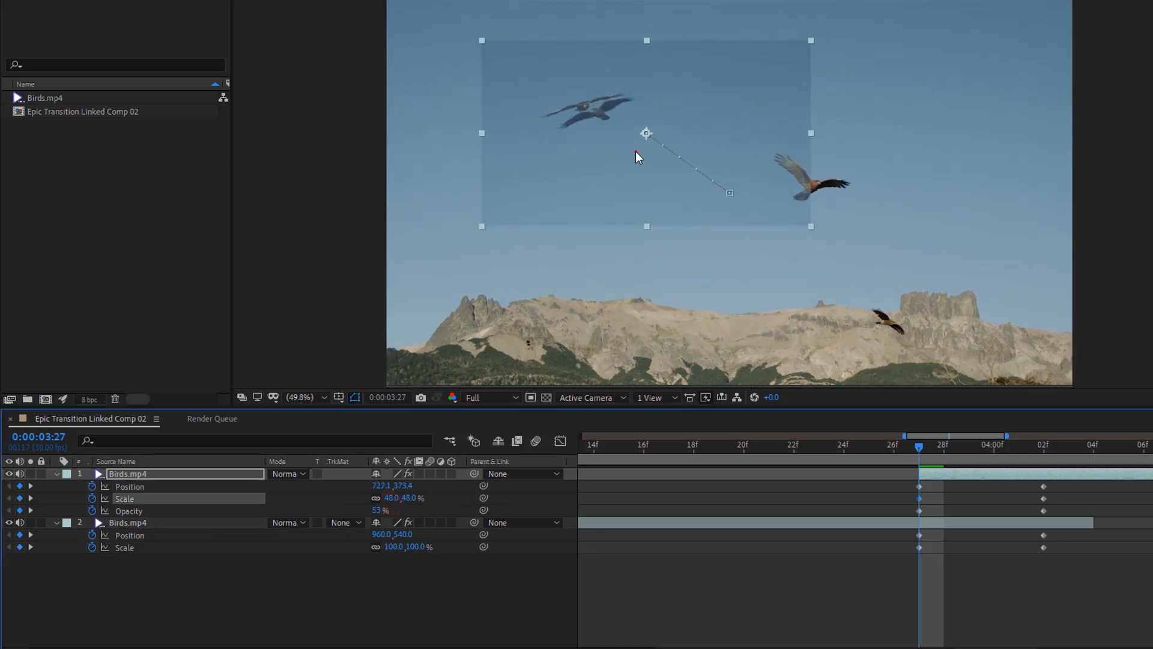
pyautogui.moveTo(646, 133); pyautogui.dragTo(659, 140)
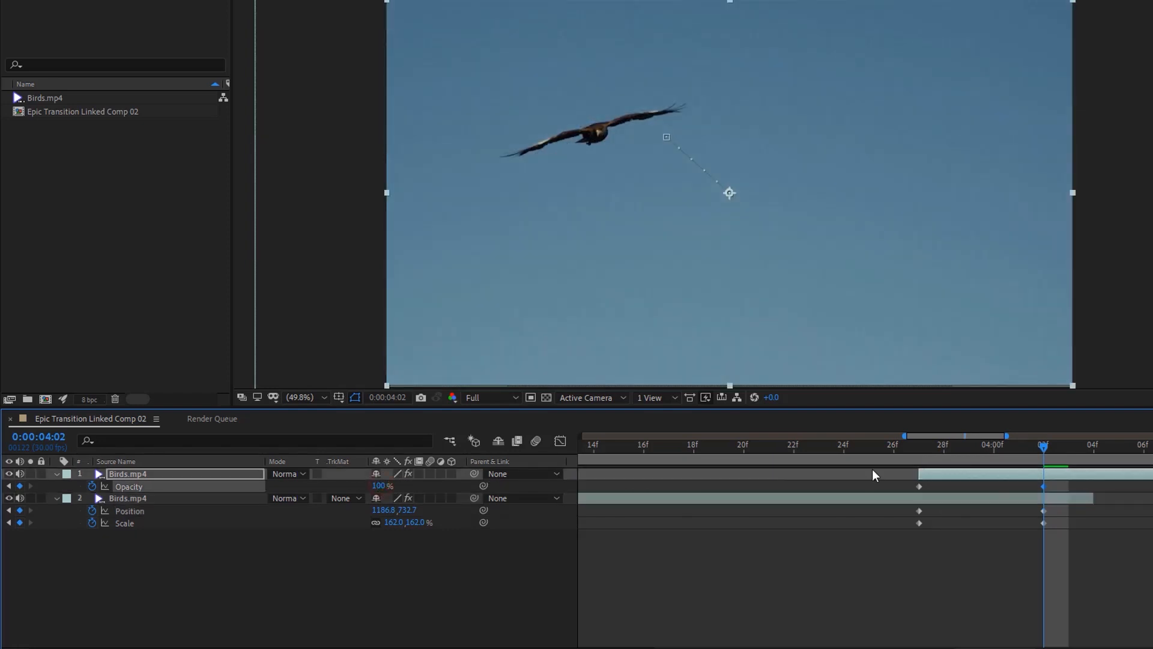
# - Add the top layer's 100% opacity keyframe at 4:02
pyautogui.click(942, 445)
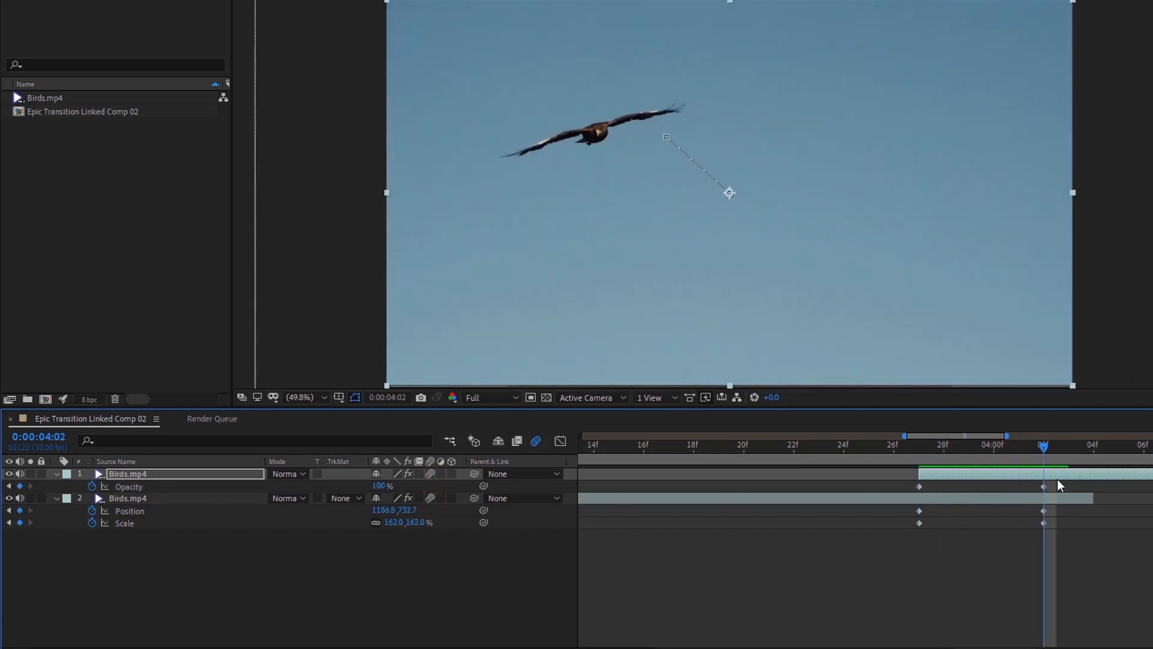
# - Turn on the Motion Blur switch for the Birds layers
pyautogui.click(944, 447)
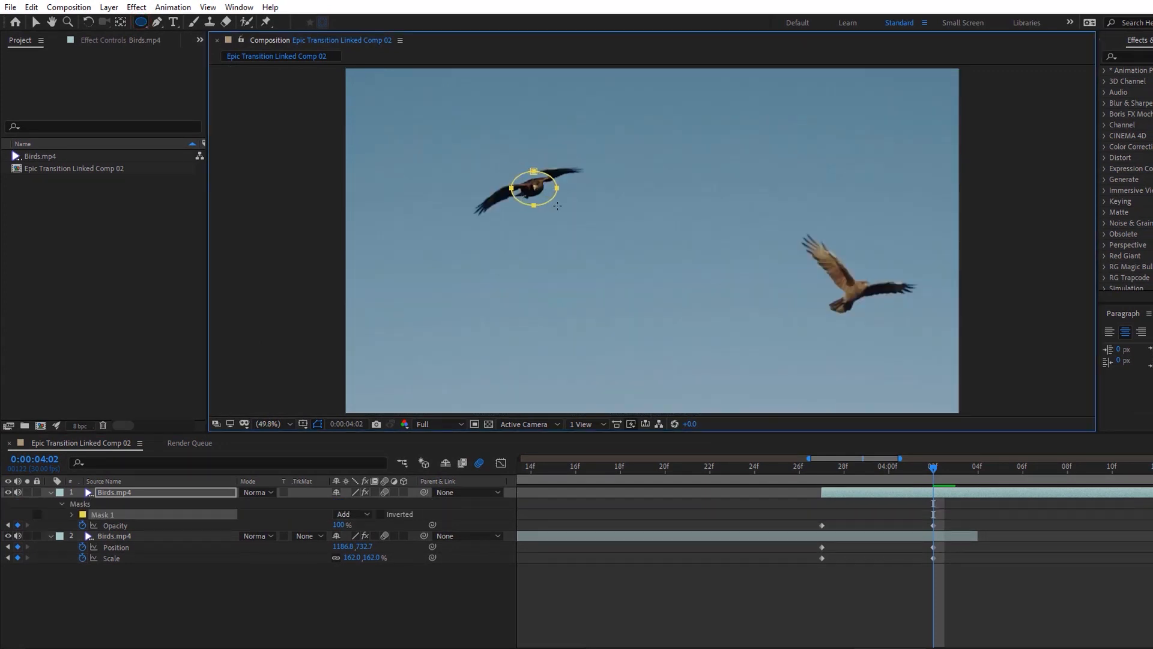
# - Keyframe Mask 1 expansion, setting it to 435 pixels at 4:02
pyautogui.click(83, 515)
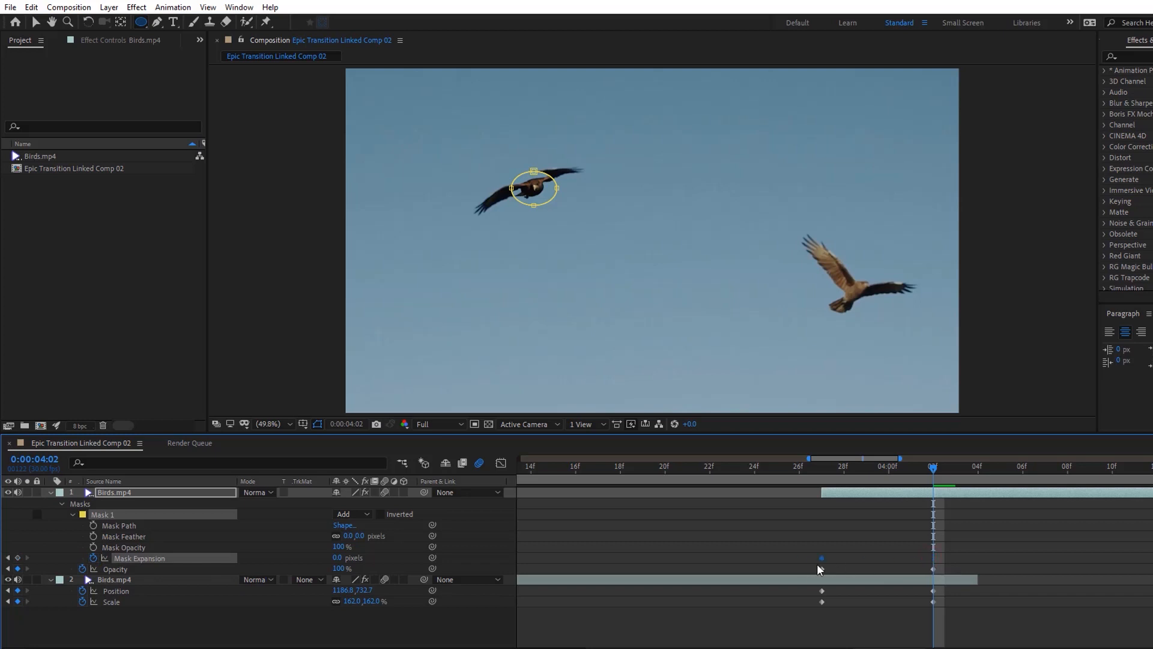
pyautogui.write('435.0')
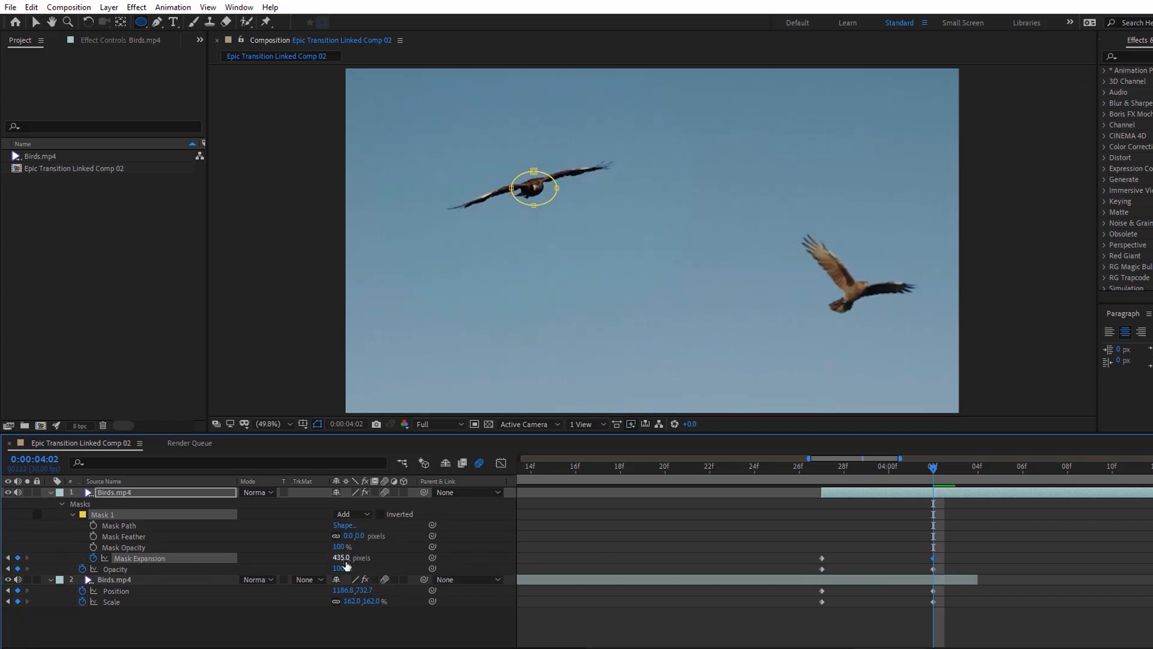